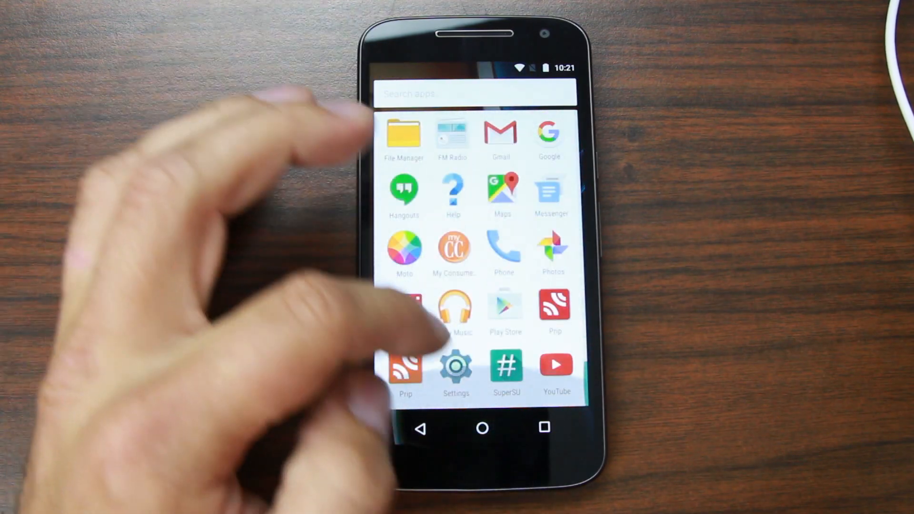
Open phone Settings and scroll About phone to view model, Android version and build number.
{"action": "left_click", "coordinate": [456, 366]}
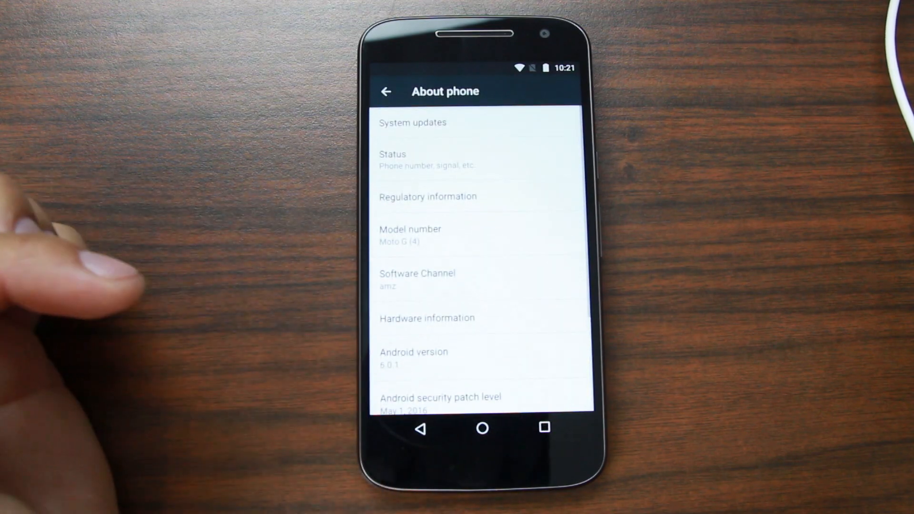
{"action": "mouse_move", "coordinate": [87, 251]}
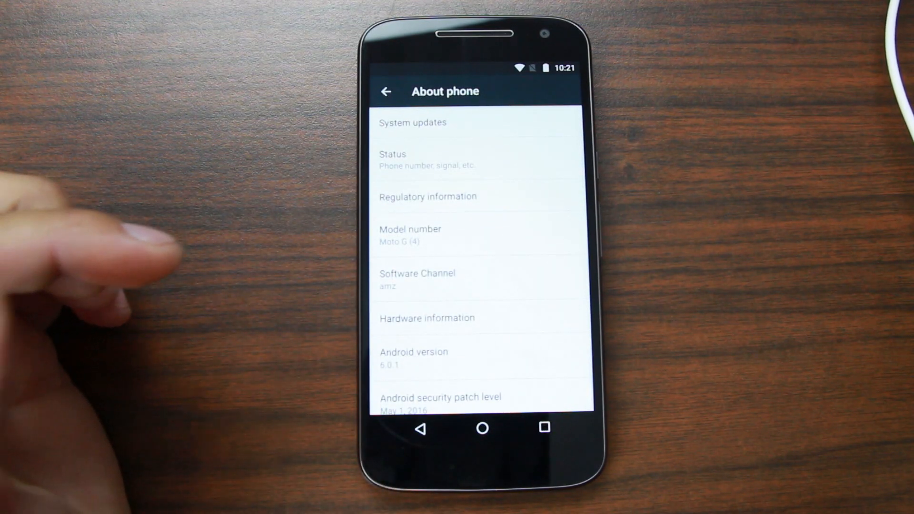
{"action": "scroll", "scroll_direction": "down", "scroll_amount": 3}
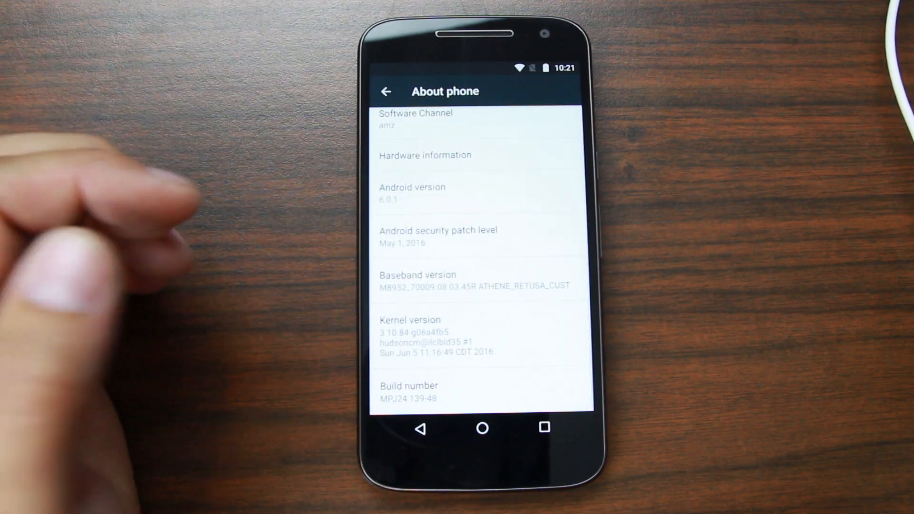
{"action": "scroll", "scroll_direction": "down", "scroll_amount": 3}
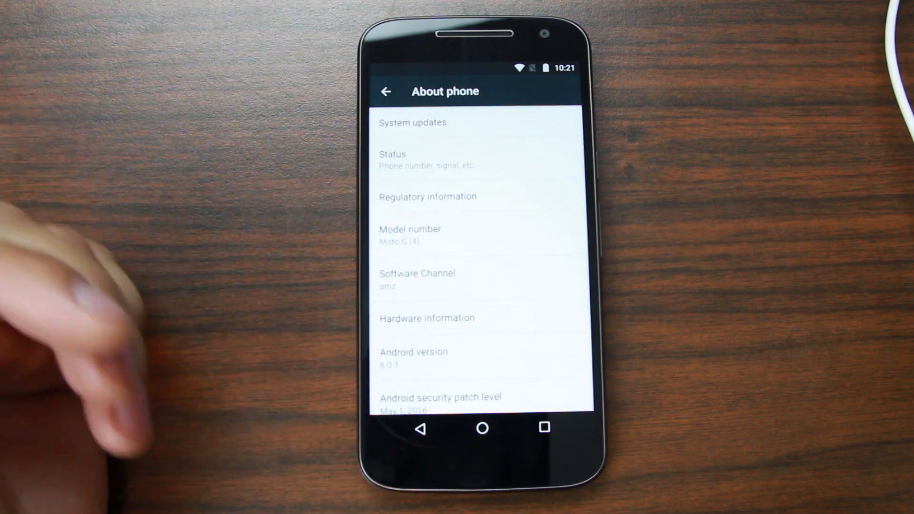
{"action": "left_click", "coordinate": [481, 428]}
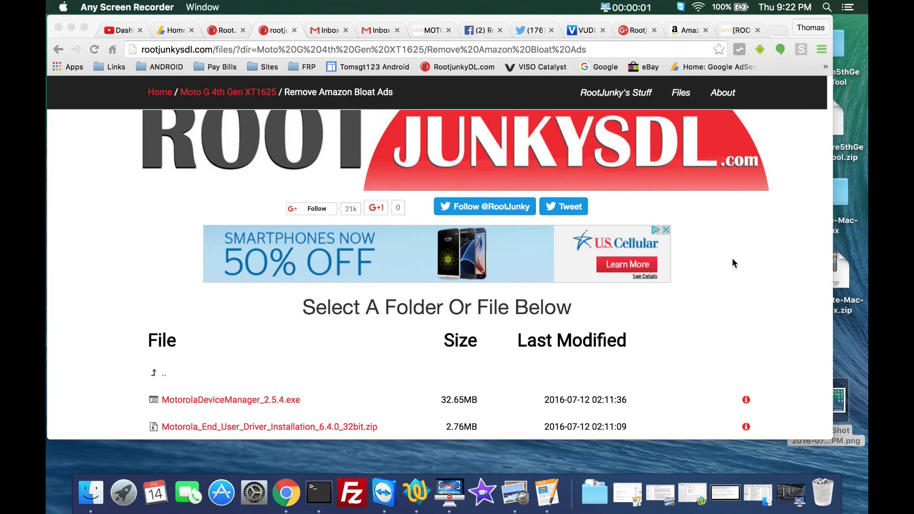
{"action": "mouse_move", "coordinate": [733, 281]}
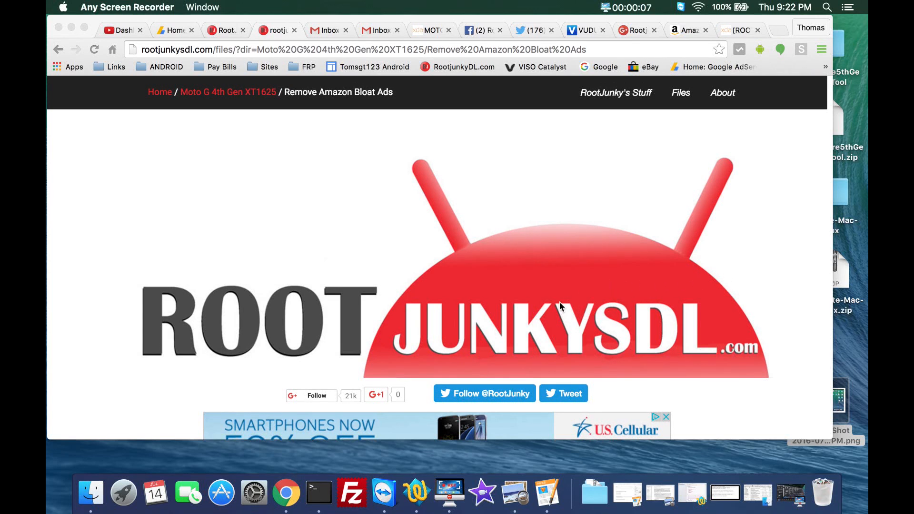
{"action": "mouse_move", "coordinate": [524, 319]}
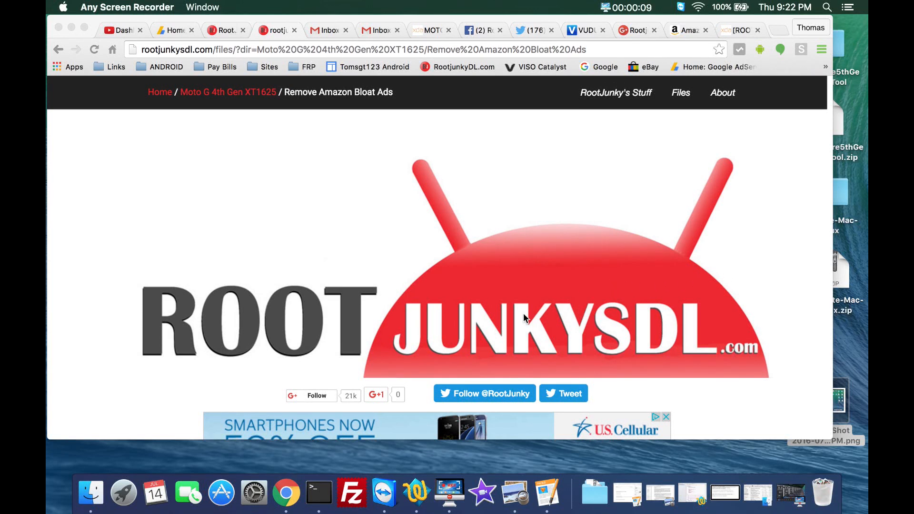
Browse the RootJunkySDL Android Programs folder to locate RSD-Lite-Mac-Linux.zip.
{"action": "scroll", "scroll_direction": "down", "scroll_amount": 3}
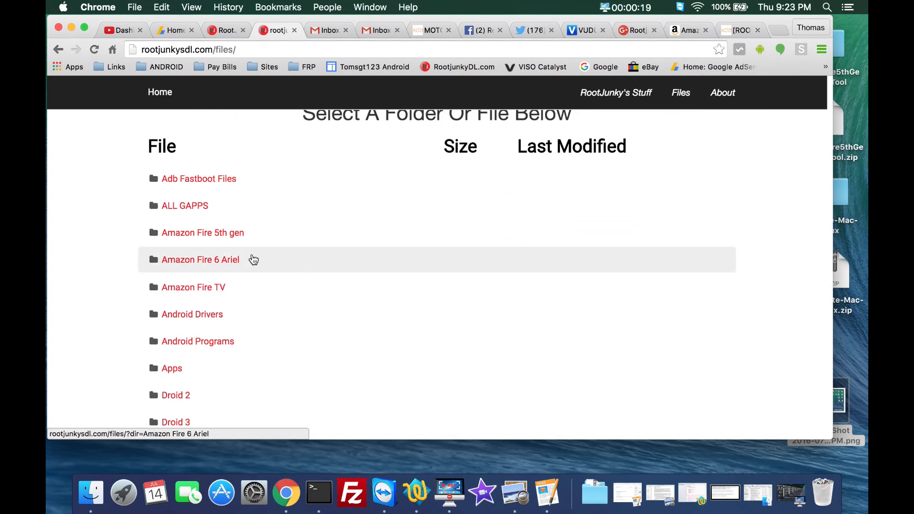
{"action": "mouse_move", "coordinate": [198, 340]}
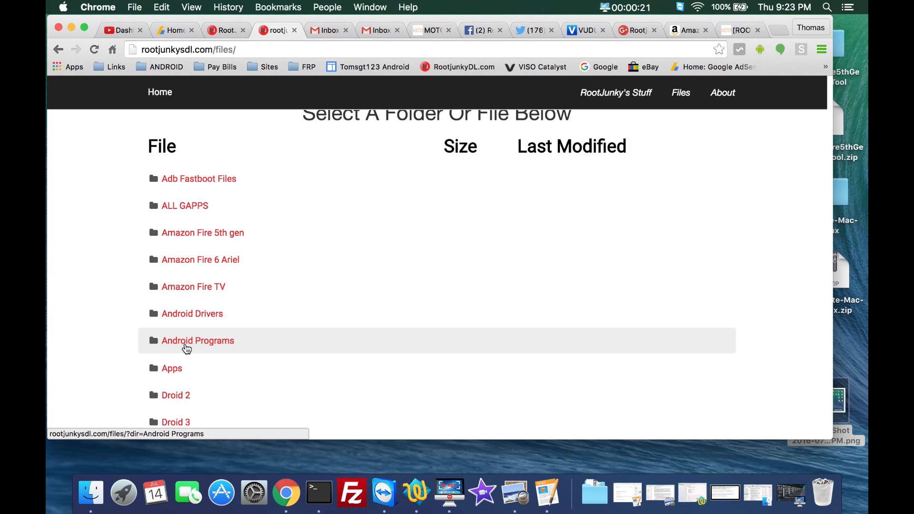
{"action": "left_click", "coordinate": [197, 340]}
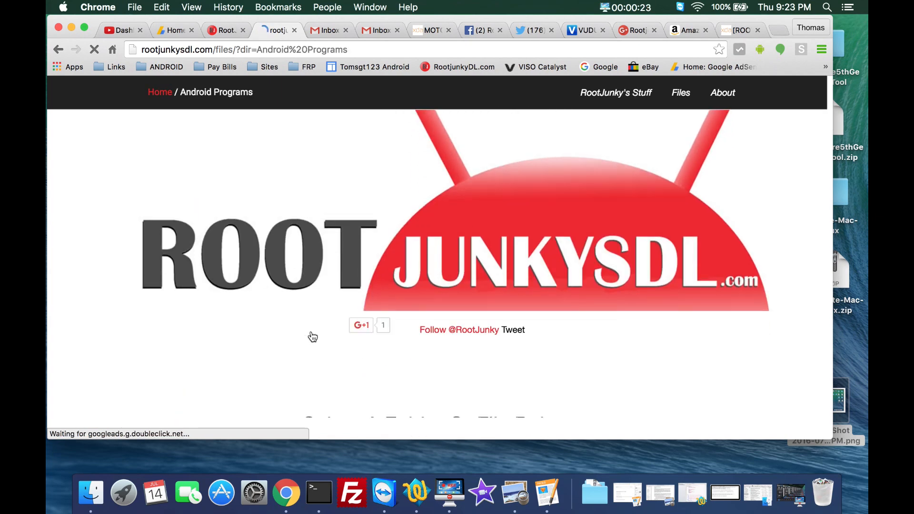
{"action": "scroll", "scroll_direction": "down", "scroll_amount": 3}
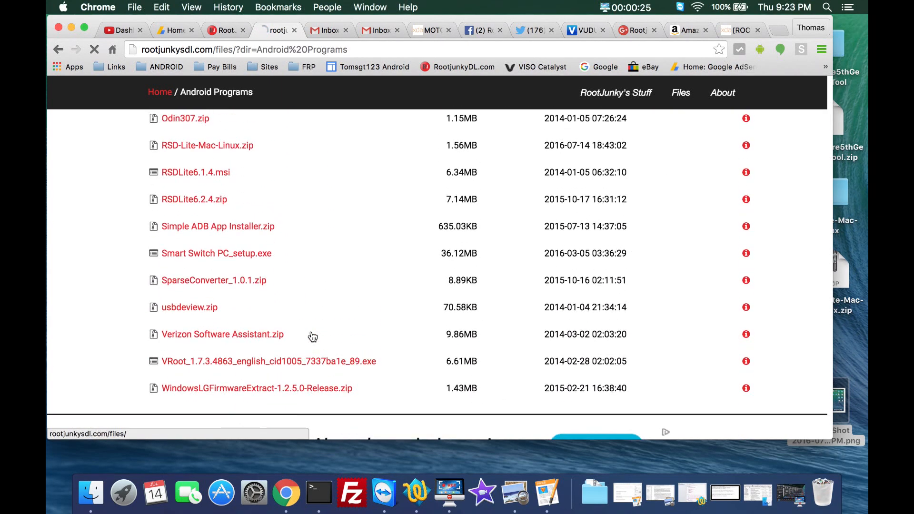
{"action": "scroll", "scroll_direction": "up", "scroll_amount": 3}
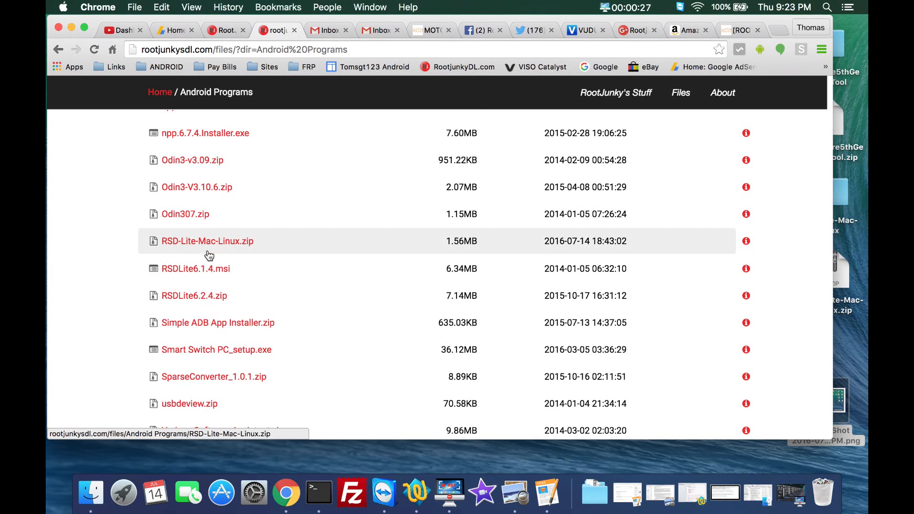
{"action": "mouse_move", "coordinate": [232, 247]}
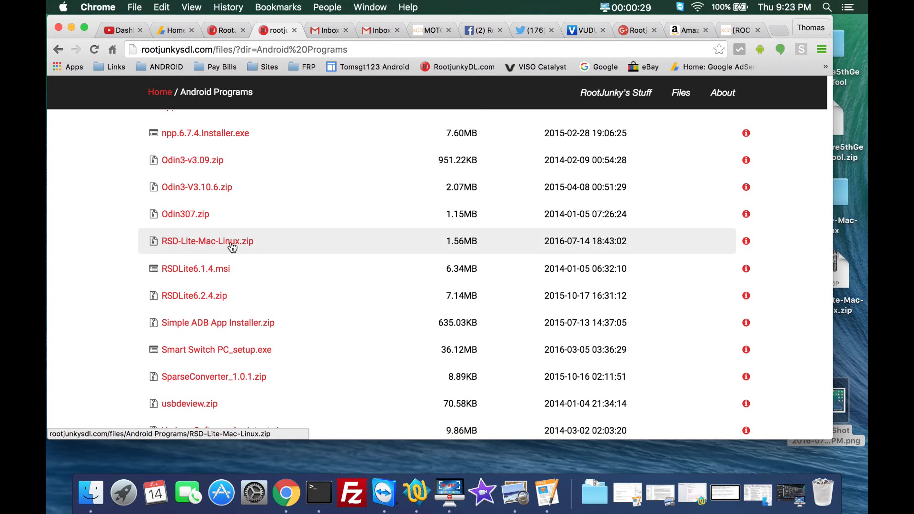
{"action": "mouse_move", "coordinate": [265, 242]}
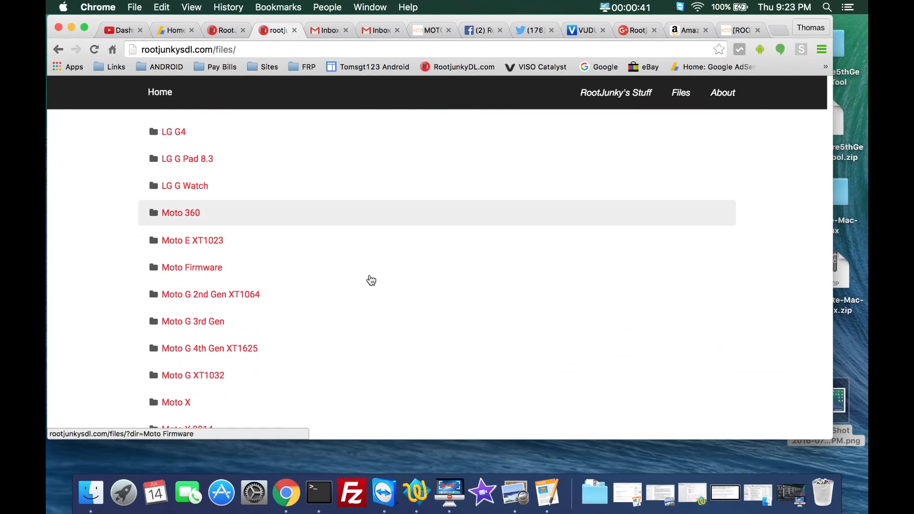
{"action": "left_click", "coordinate": [210, 348]}
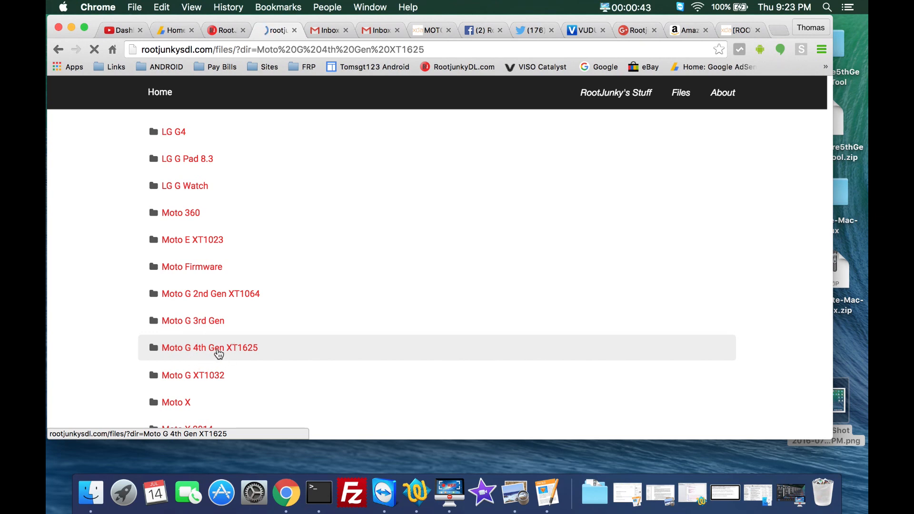
{"action": "left_click", "coordinate": [210, 347]}
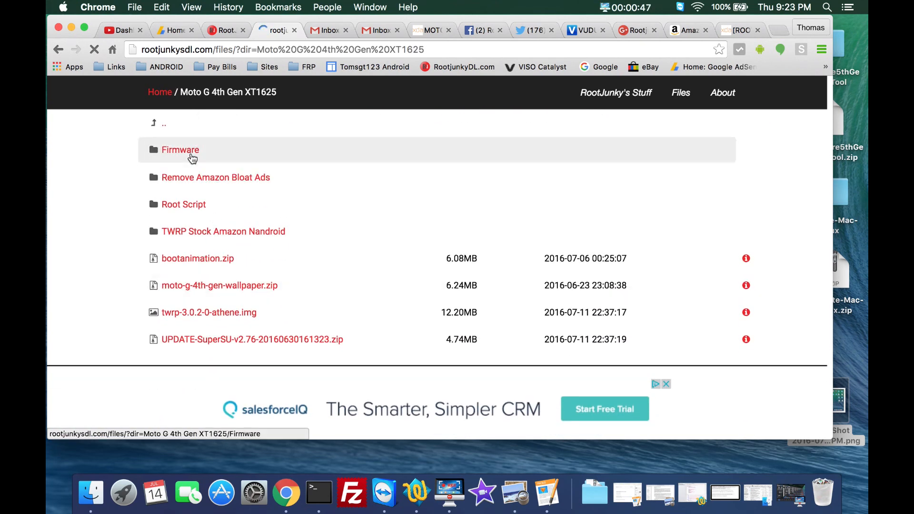
{"action": "left_click", "coordinate": [180, 150]}
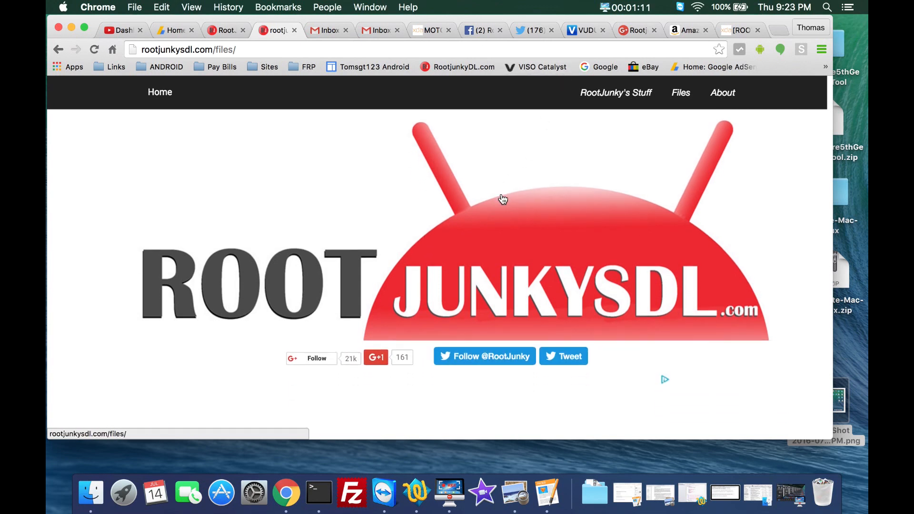
{"action": "scroll", "scroll_direction": "down", "scroll_amount": 3}
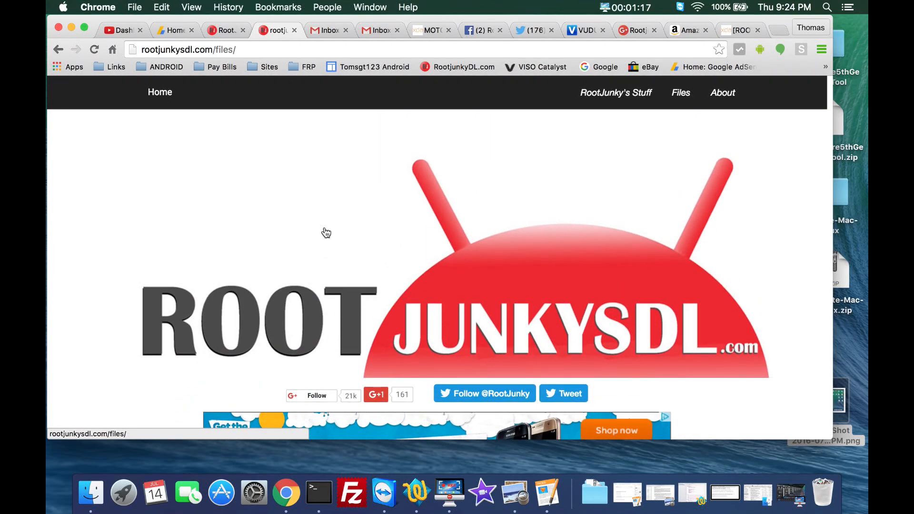
{"action": "mouse_move", "coordinate": [361, 251]}
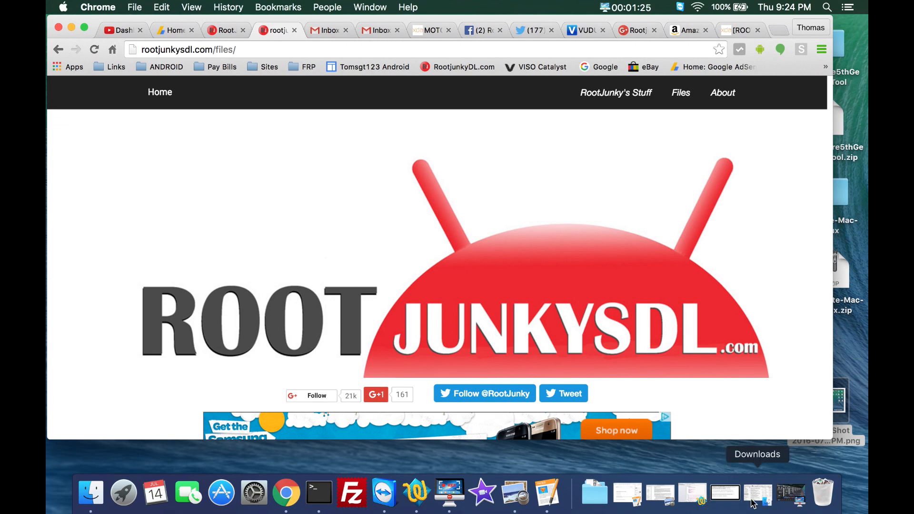
Show Downloads, check READ_ME.txt, and select the ATHENE firmware archive.
{"action": "left_click", "coordinate": [618, 493]}
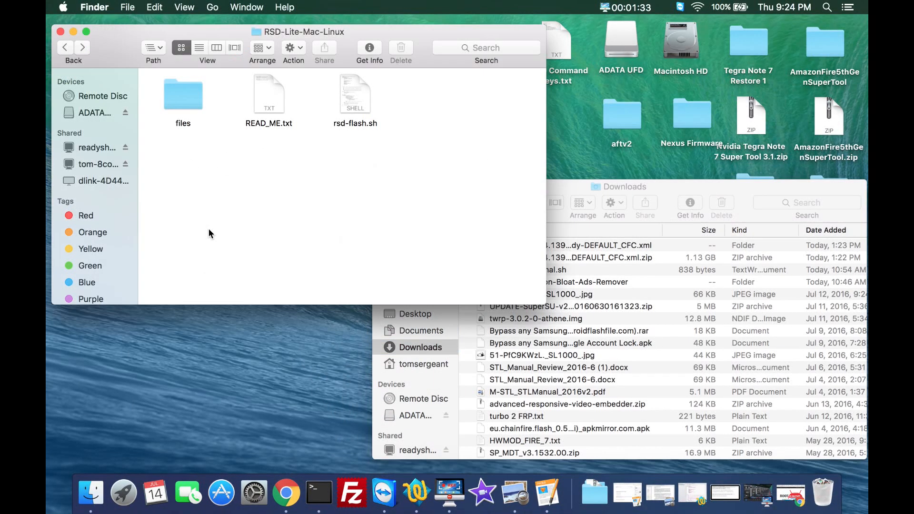
{"action": "mouse_move", "coordinate": [683, 194]}
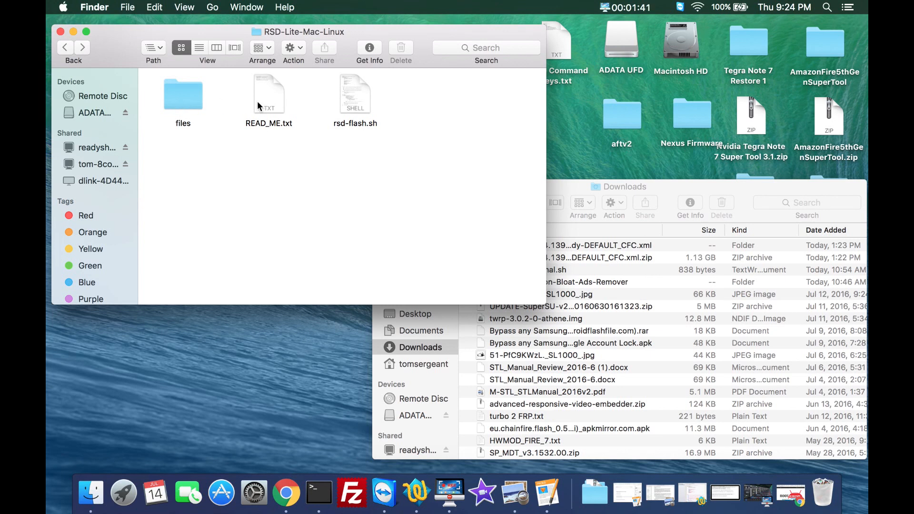
{"action": "left_click", "coordinate": [268, 94]}
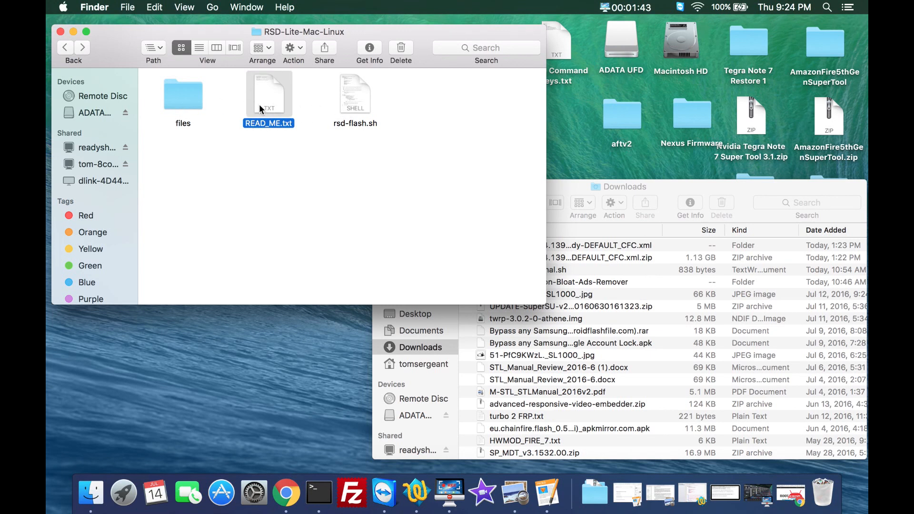
{"action": "mouse_move", "coordinate": [264, 179]}
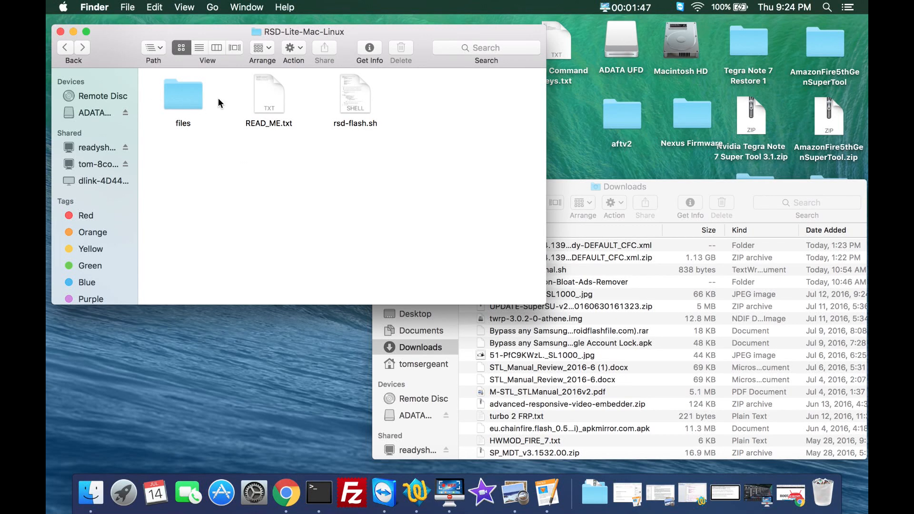
{"action": "left_click", "coordinate": [355, 94]}
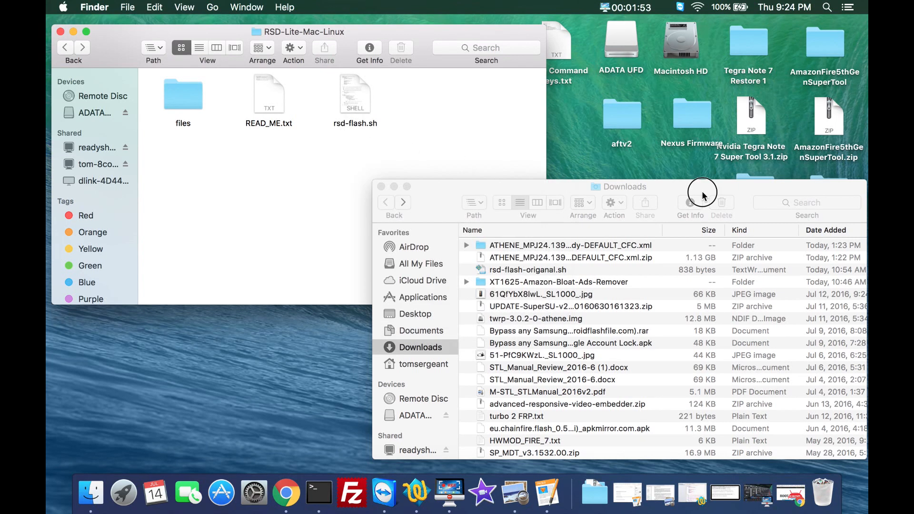
{"action": "left_click", "coordinate": [570, 258]}
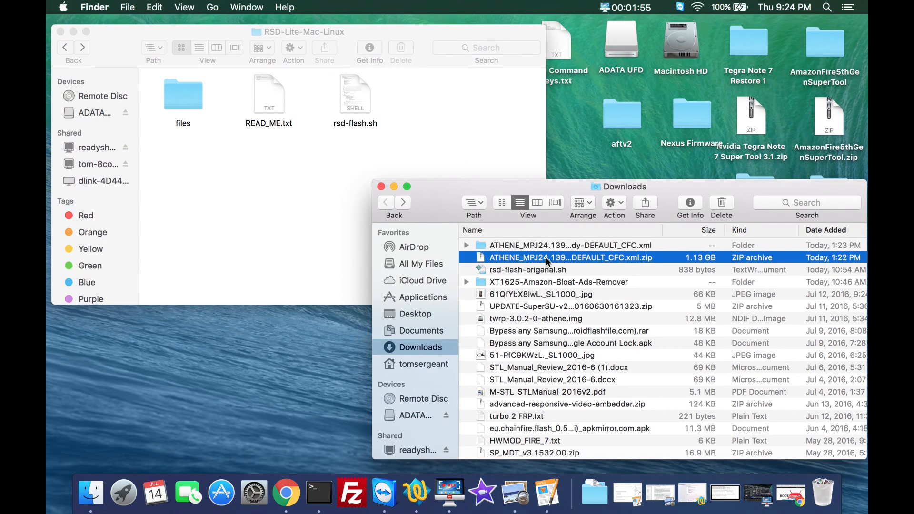
{"action": "left_click", "coordinate": [571, 245]}
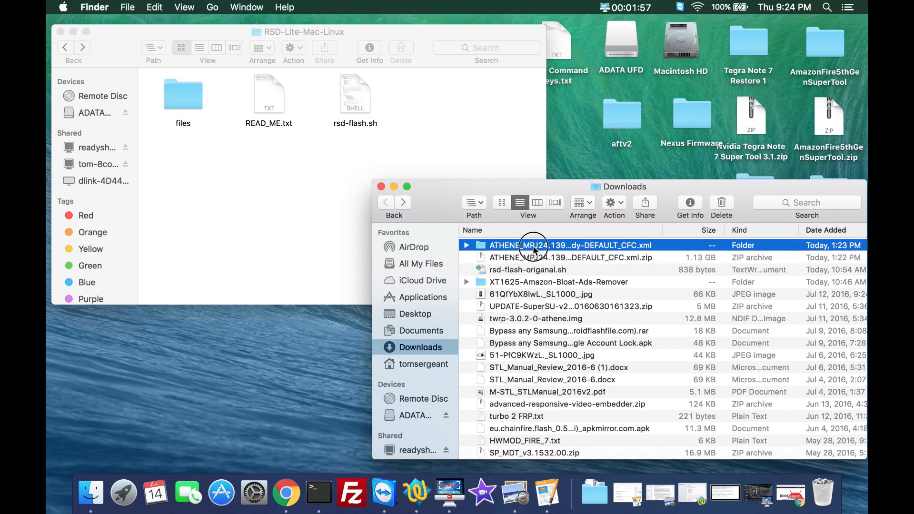
Open the ATHENE firmware folder and move its files into RSD-Lite-Mac-Linux.
{"action": "double_click", "coordinate": [559, 245]}
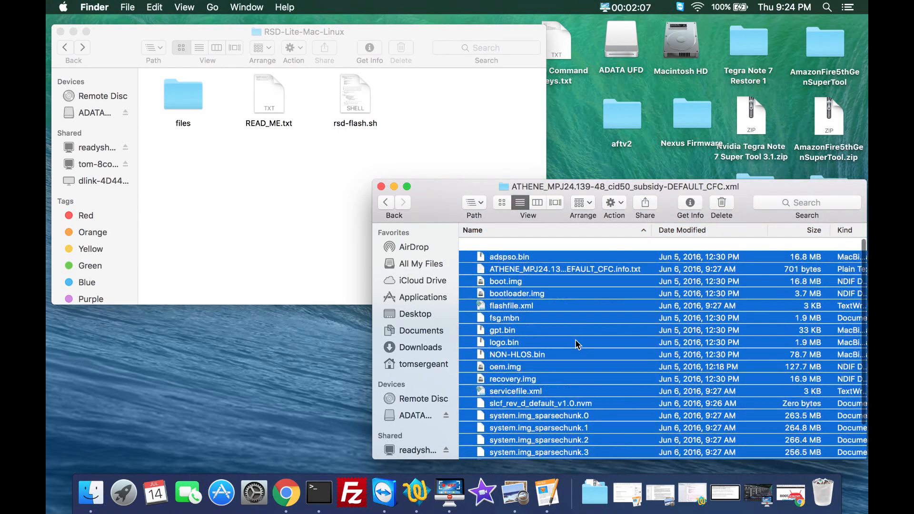
{"action": "scroll", "scroll_direction": "down", "scroll_amount": 3}
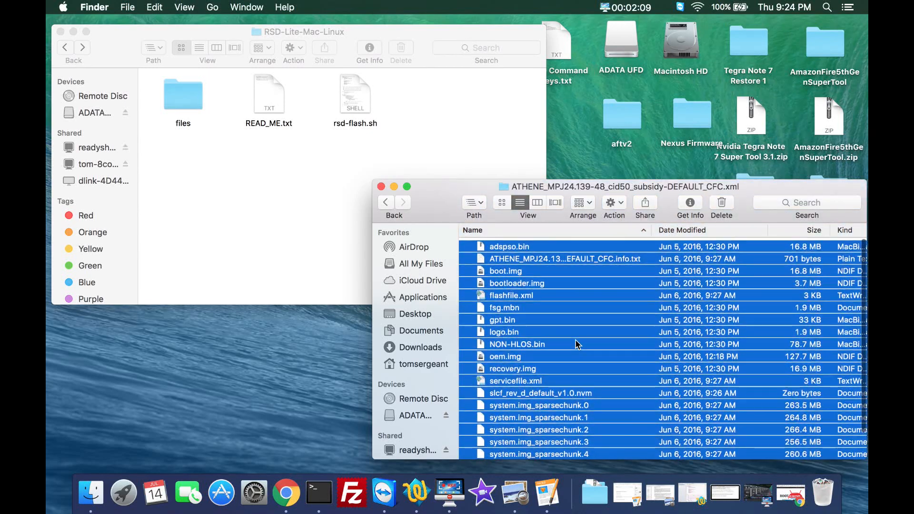
{"action": "scroll", "scroll_direction": "down", "scroll_amount": 3}
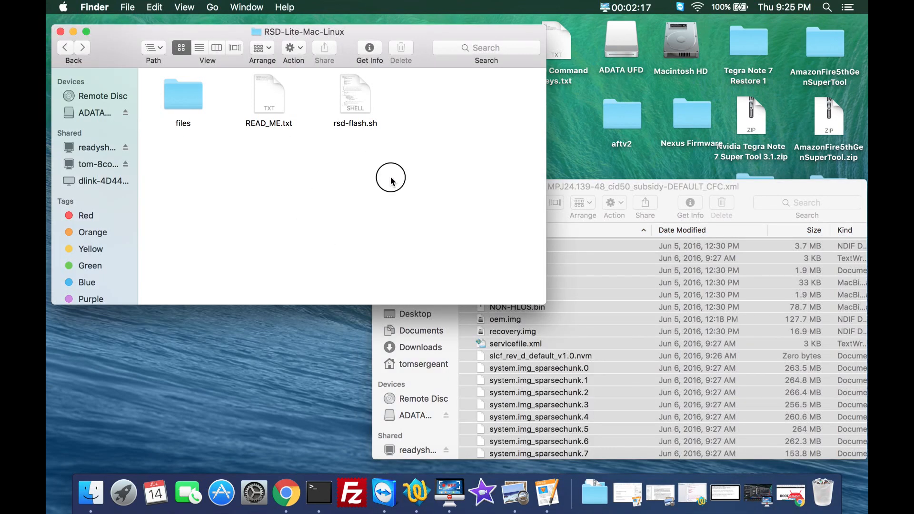
{"action": "mouse_move", "coordinate": [340, 128]}
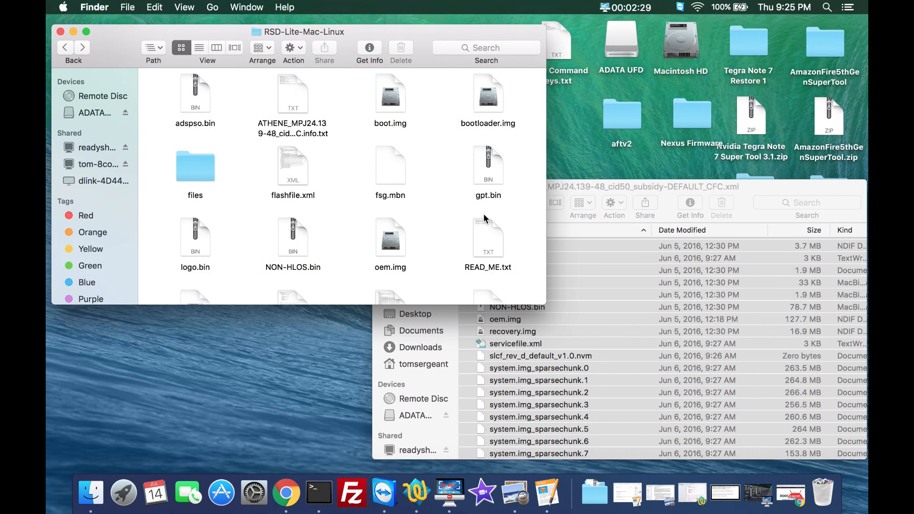
{"action": "scroll", "scroll_direction": "down", "scroll_amount": 3}
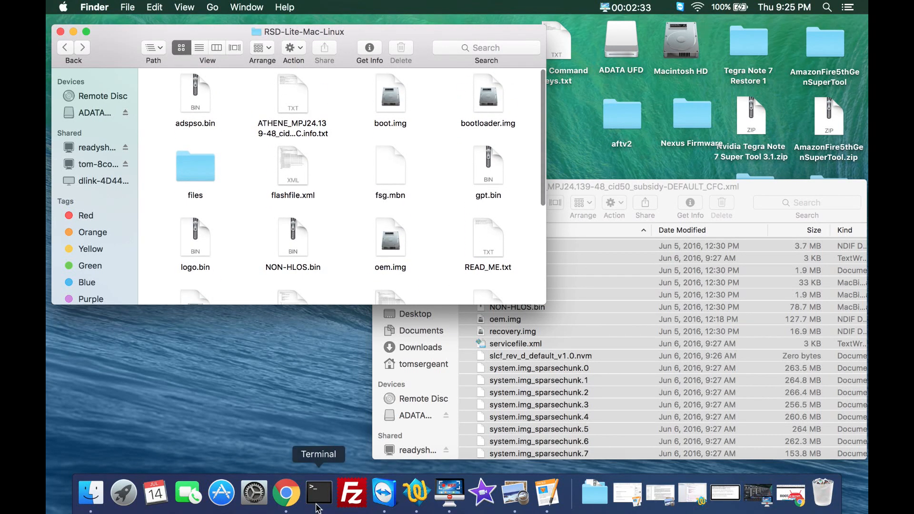
{"action": "left_click", "coordinate": [319, 493]}
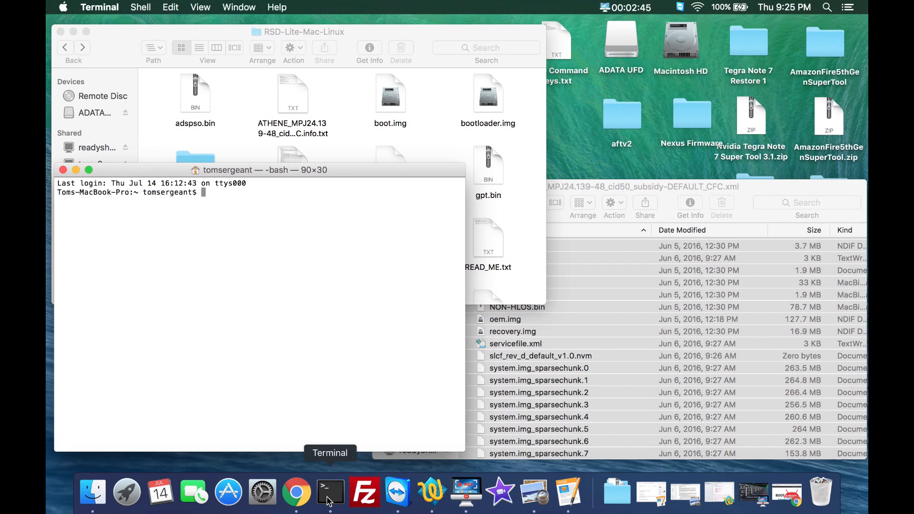
{"action": "mouse_move", "coordinate": [93, 493]}
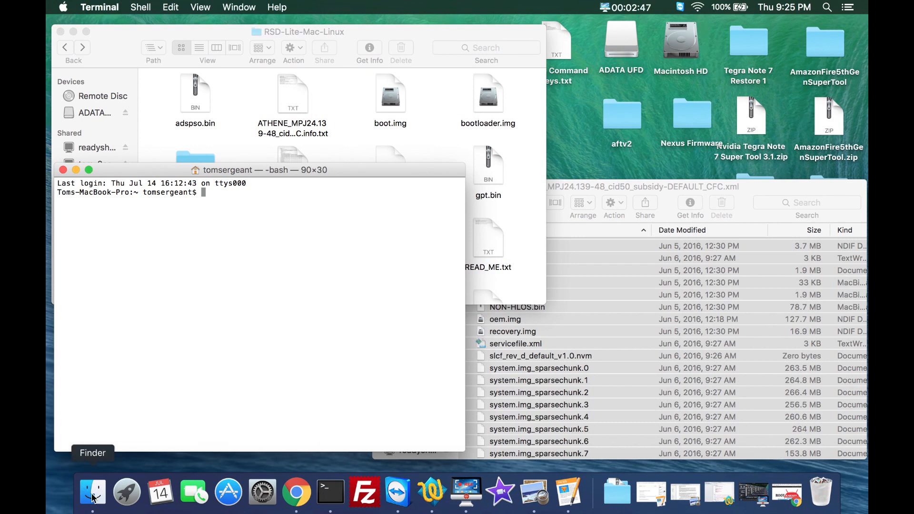
{"action": "mouse_move", "coordinate": [140, 447]}
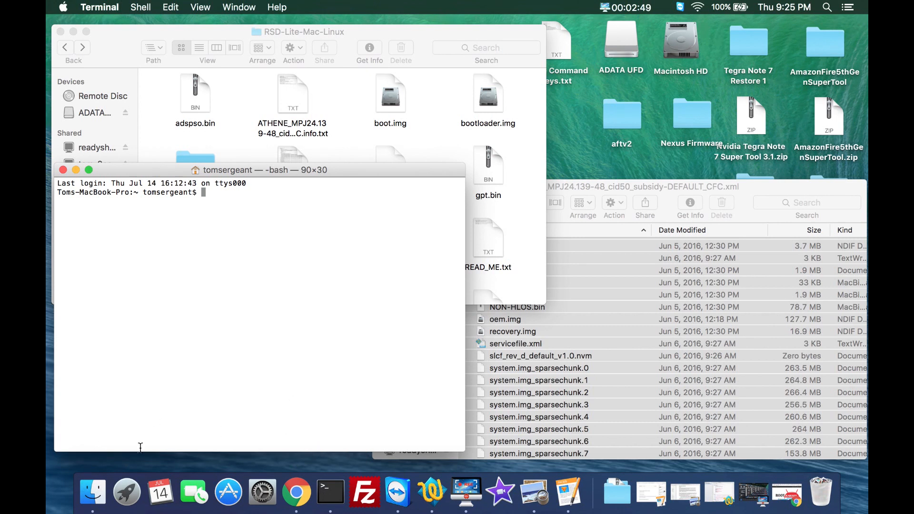
{"action": "mouse_move", "coordinate": [246, 245]}
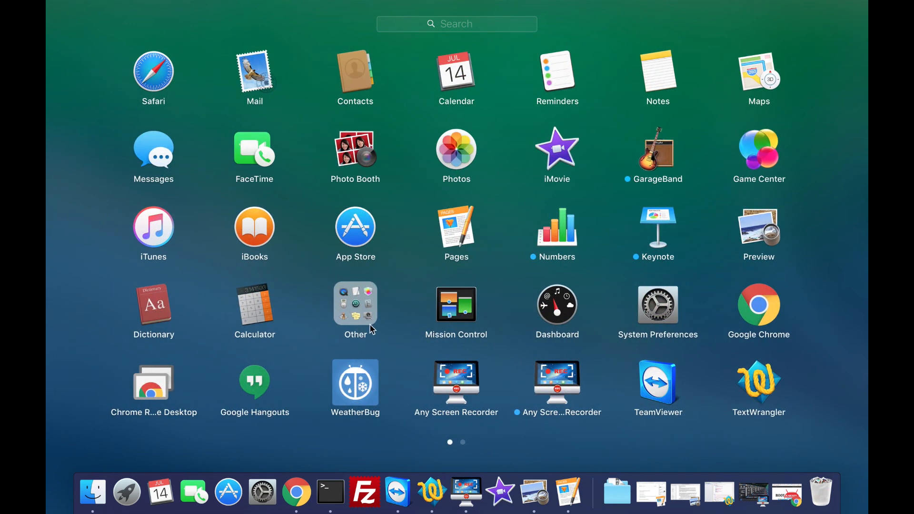
{"action": "mouse_move", "coordinate": [368, 312]}
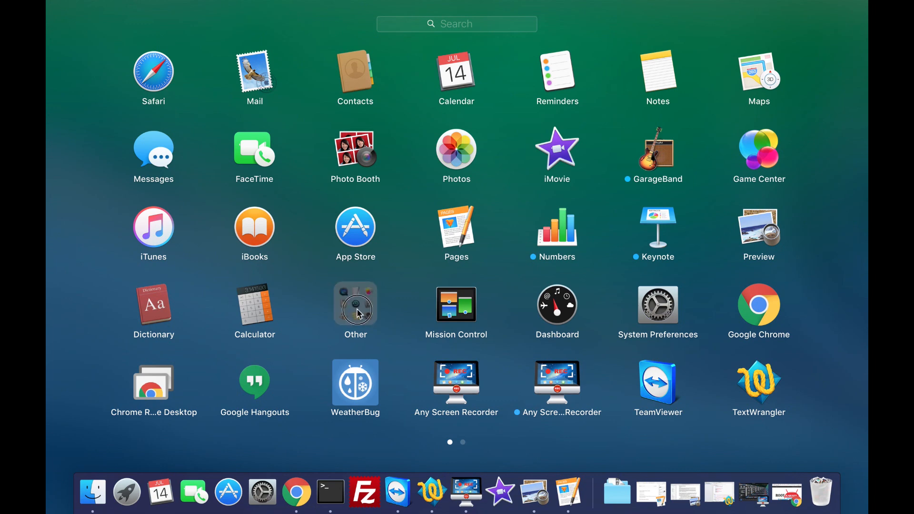
Open Launchpad's Other folder showing Terminal, Disk Utility and Activity Monitor.
{"action": "left_click", "coordinate": [355, 304]}
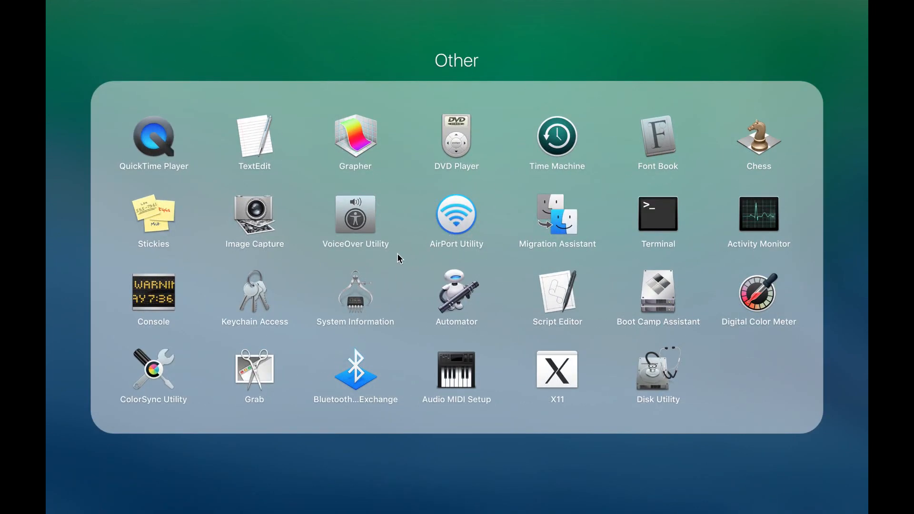
{"action": "mouse_move", "coordinate": [616, 48]}
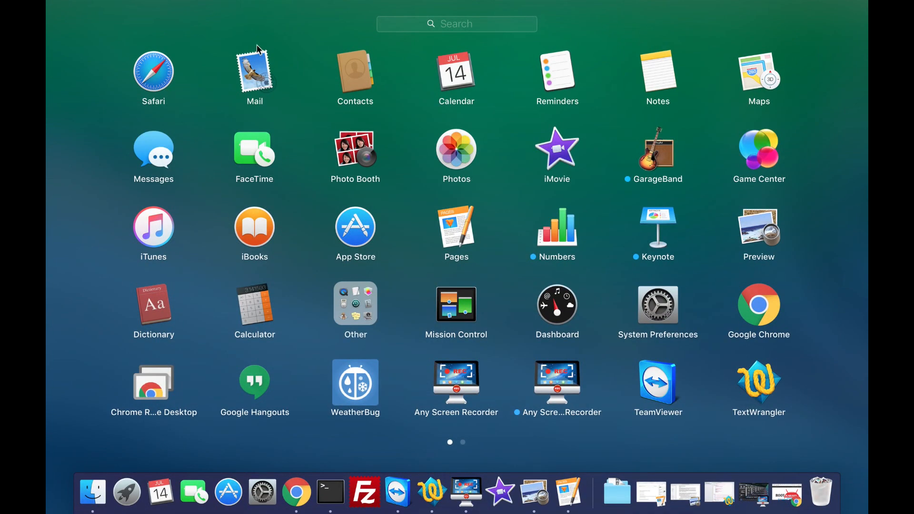
{"action": "mouse_move", "coordinate": [59, 280]}
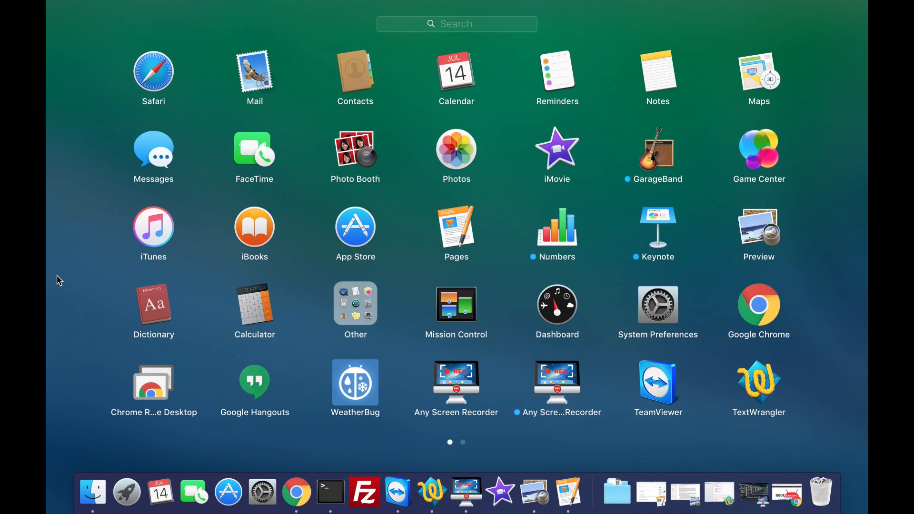
{"action": "mouse_move", "coordinate": [329, 387]}
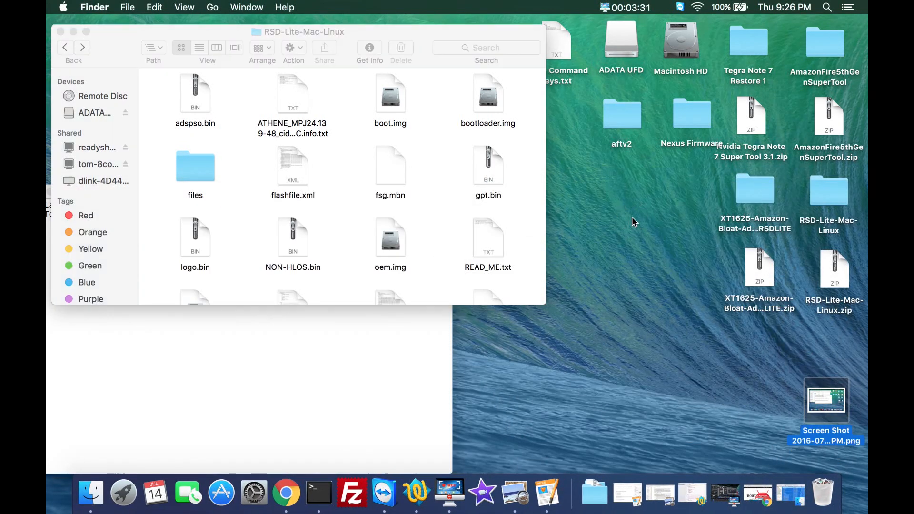
Change Terminal's directory to the RSD-Lite-Mac-Linux desktop folder with cd.
{"action": "left_click", "coordinate": [829, 190]}
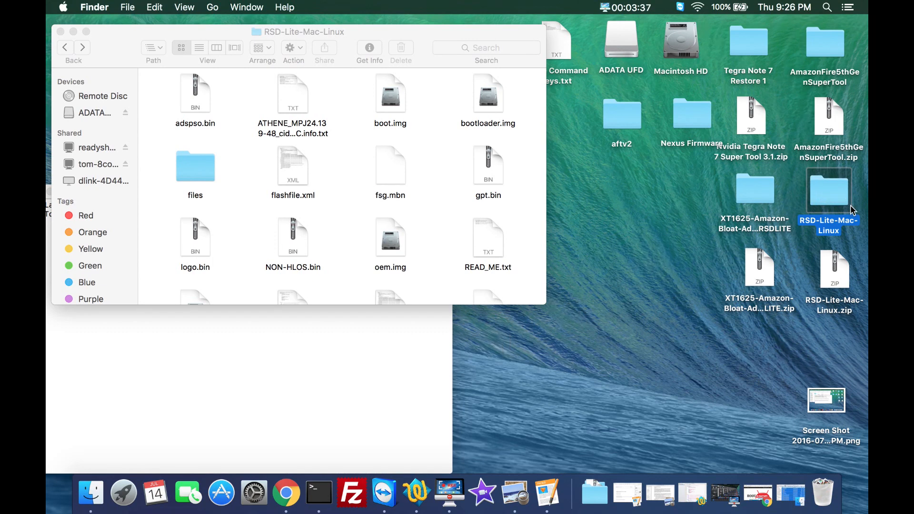
{"action": "mouse_move", "coordinate": [378, 372]}
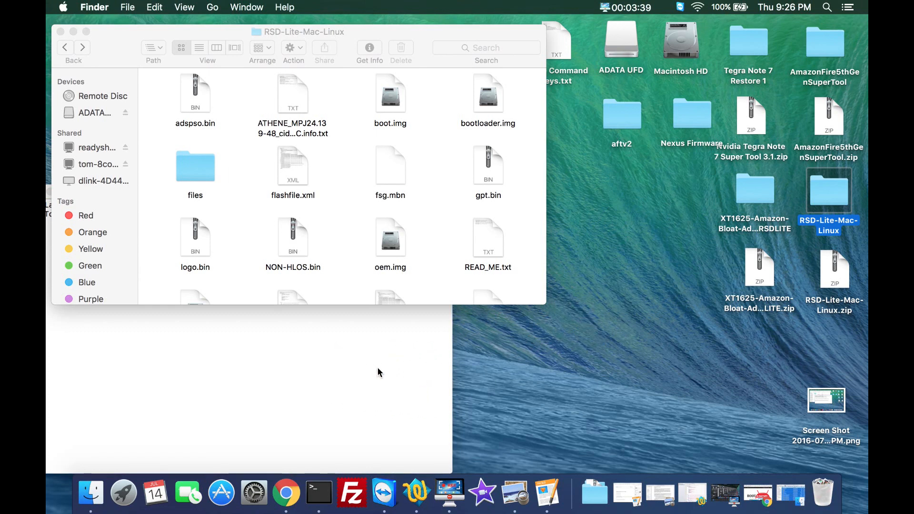
{"action": "left_click", "coordinate": [318, 493]}
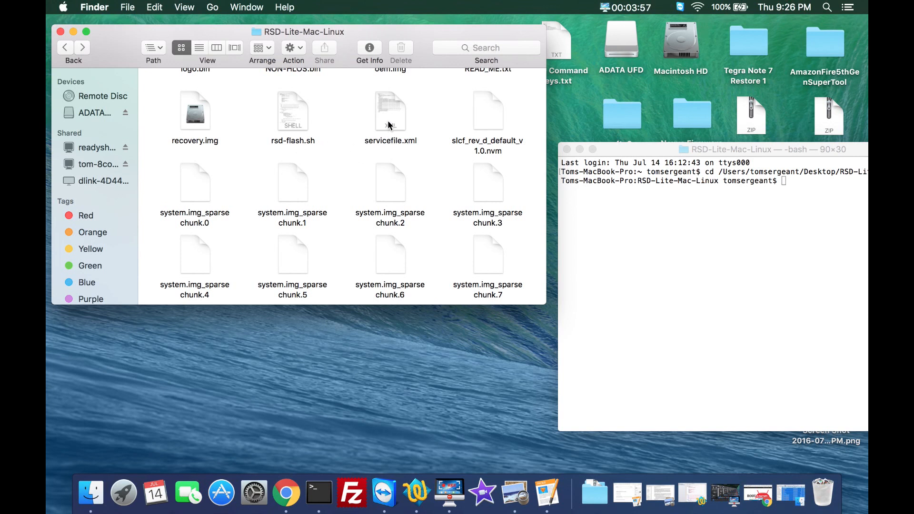
{"action": "left_click", "coordinate": [390, 111]}
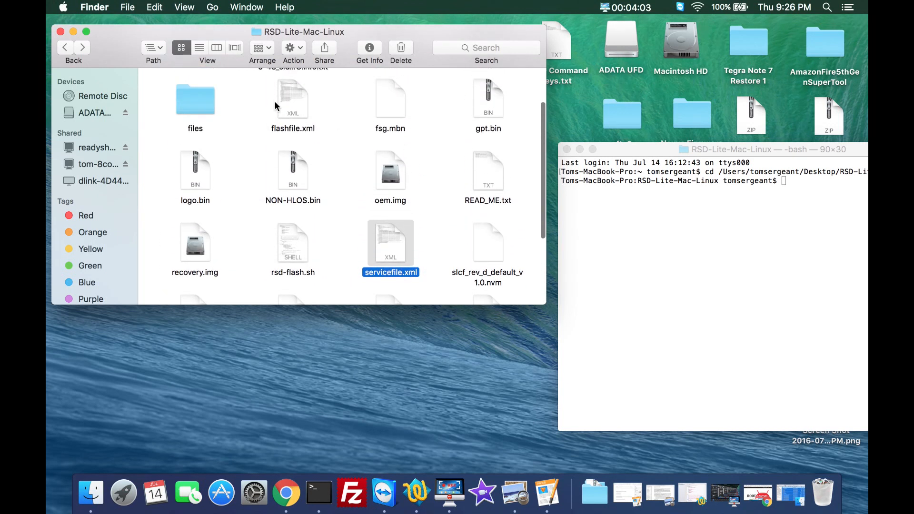
{"action": "left_click", "coordinate": [293, 97]}
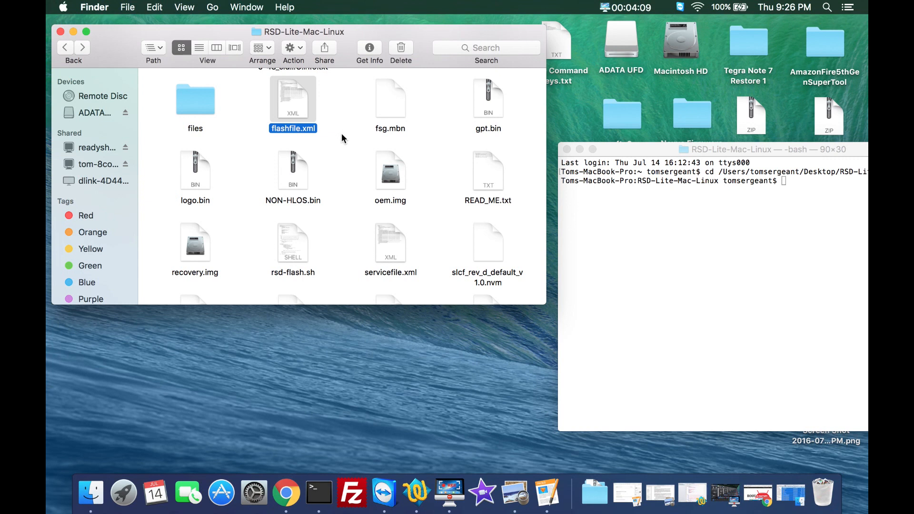
{"action": "left_click", "coordinate": [390, 243]}
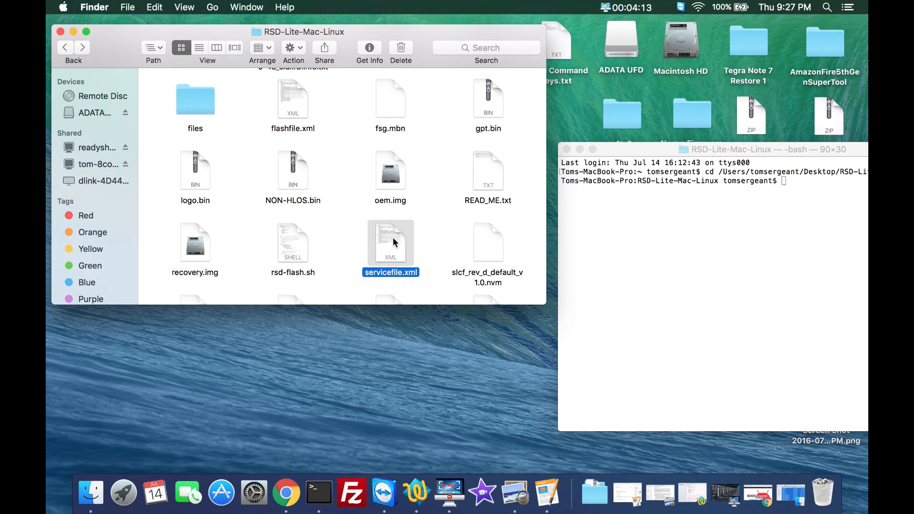
{"action": "left_click", "coordinate": [293, 98]}
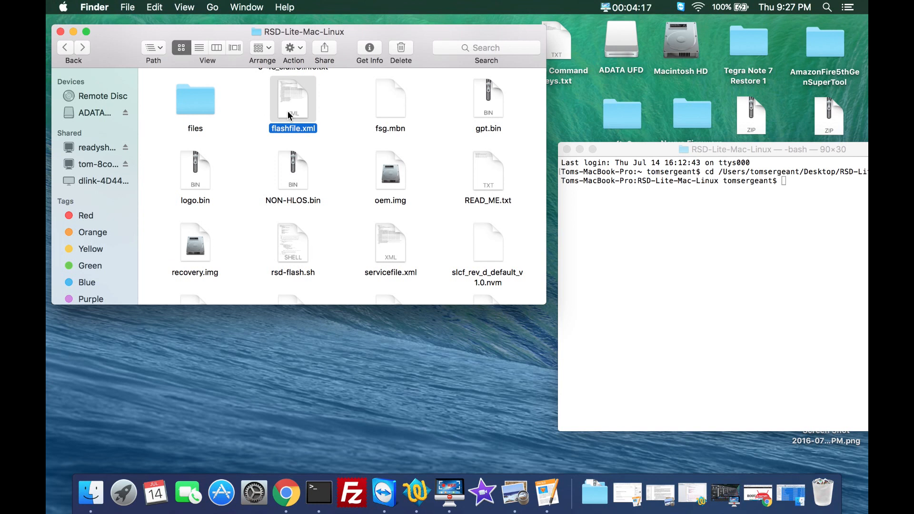
{"action": "left_click", "coordinate": [390, 241]}
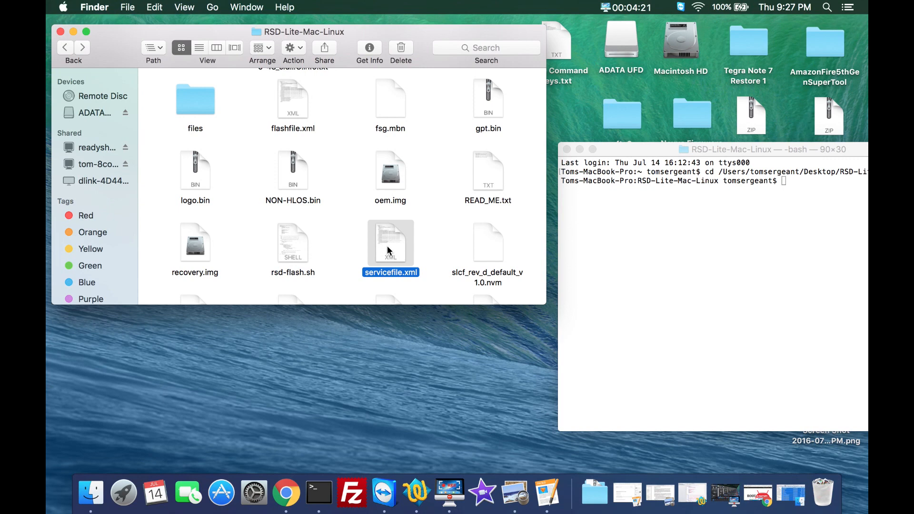
{"action": "mouse_move", "coordinate": [361, 209]}
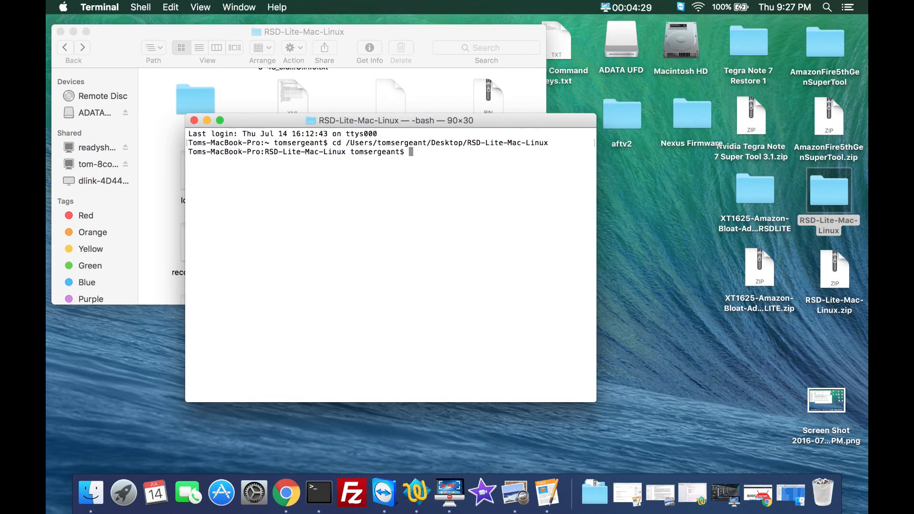
Enter ./rsd-flash.sh servicefile.xml at the prompt without running it.
{"action": "type", "text": "./rs"}
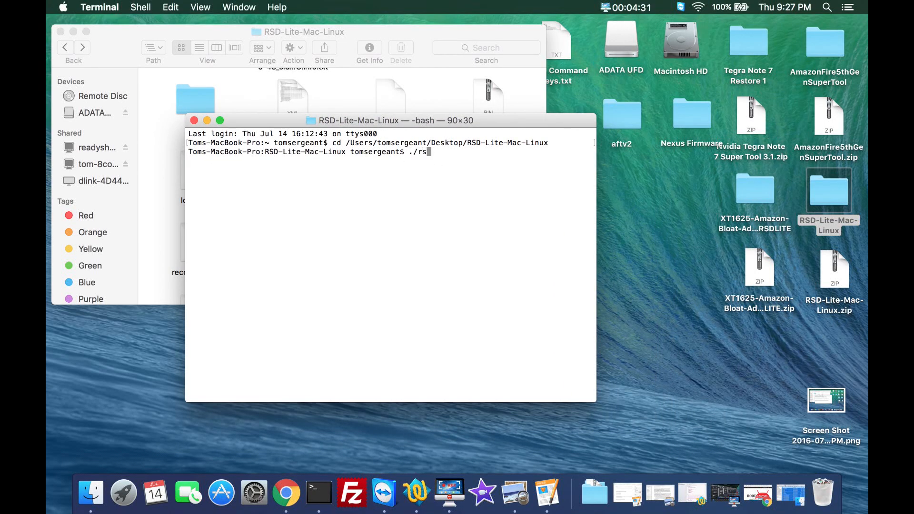
{"action": "type", "text": "-"}
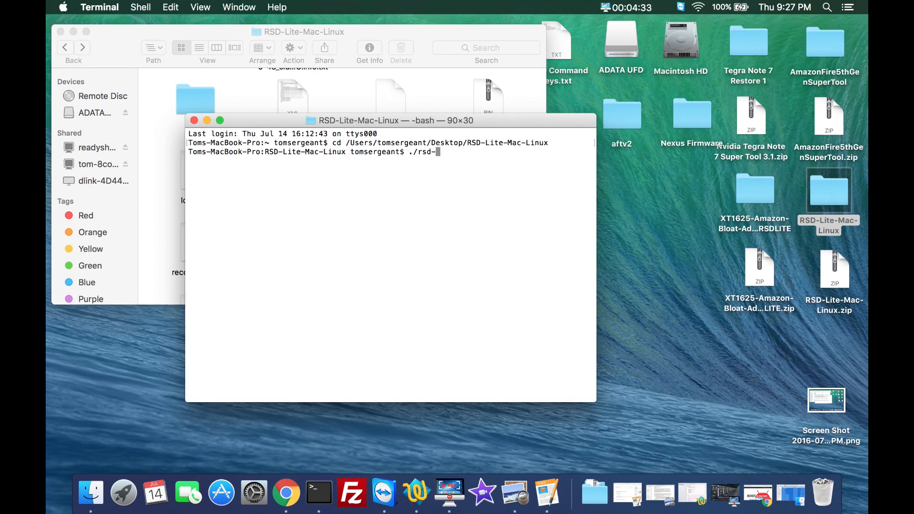
{"action": "type", "text": "fla"}
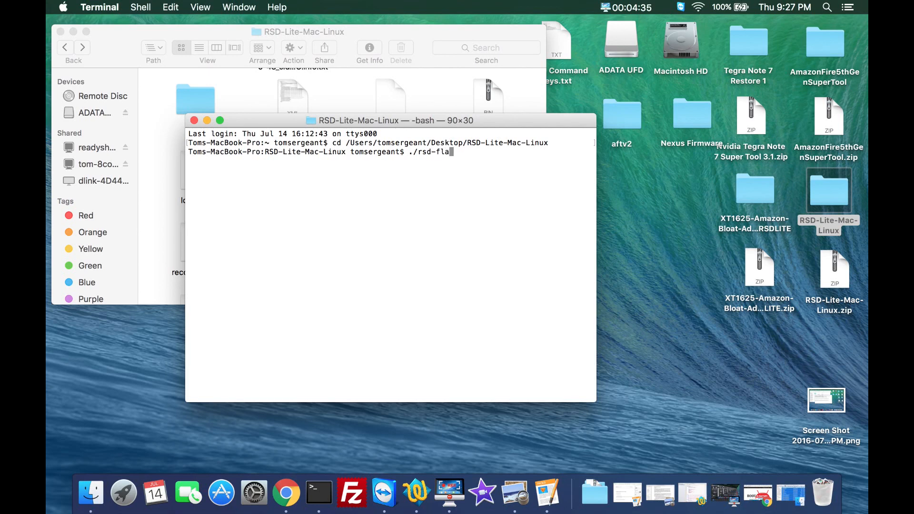
{"action": "type", "text": "sh.sh"}
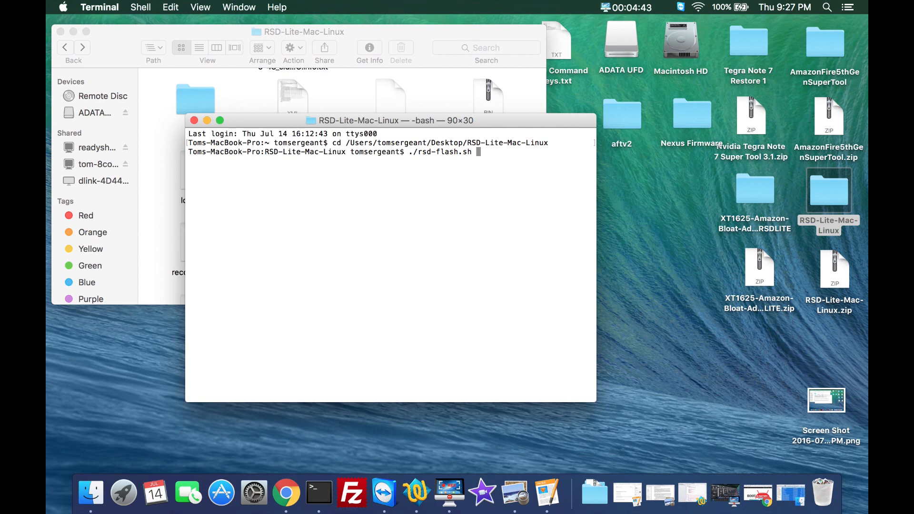
{"action": "mouse_move", "coordinate": [527, 119]}
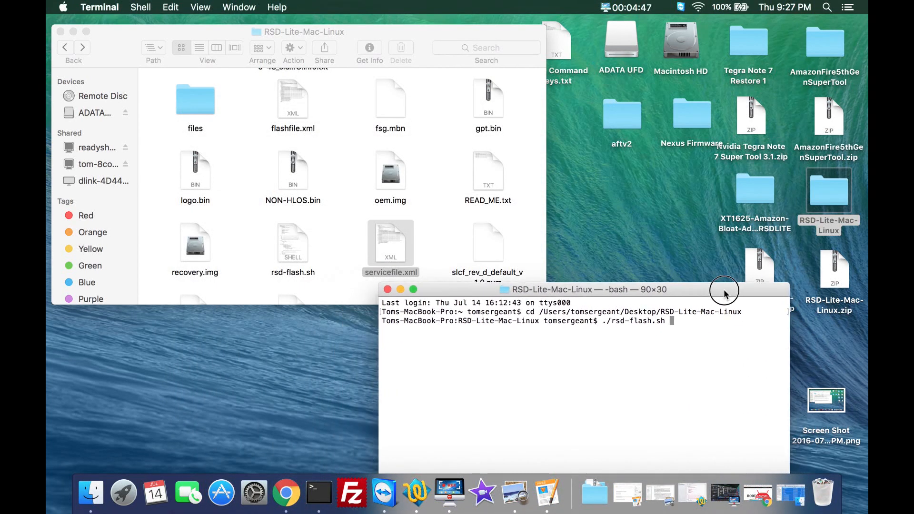
{"action": "left_click_drag", "start_coordinate": [724, 289], "coordinate": [535, 123]}
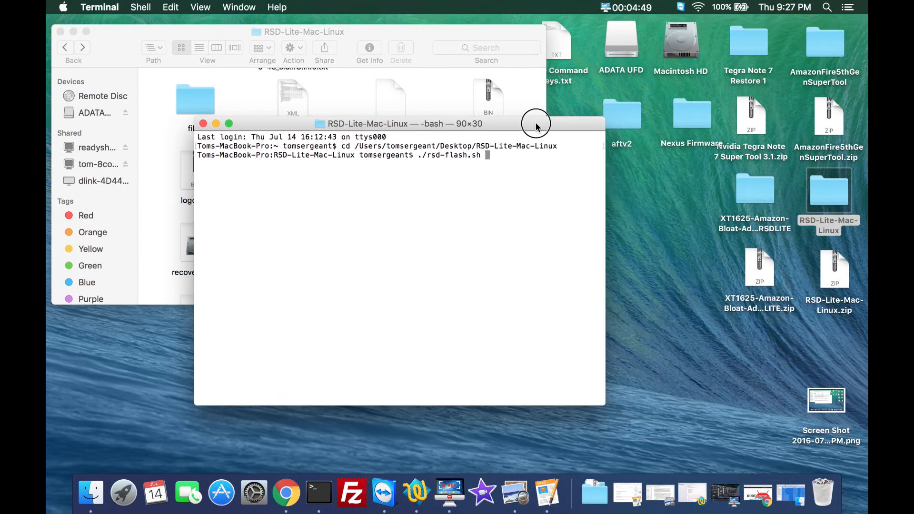
{"action": "type", "text": "servicefi"}
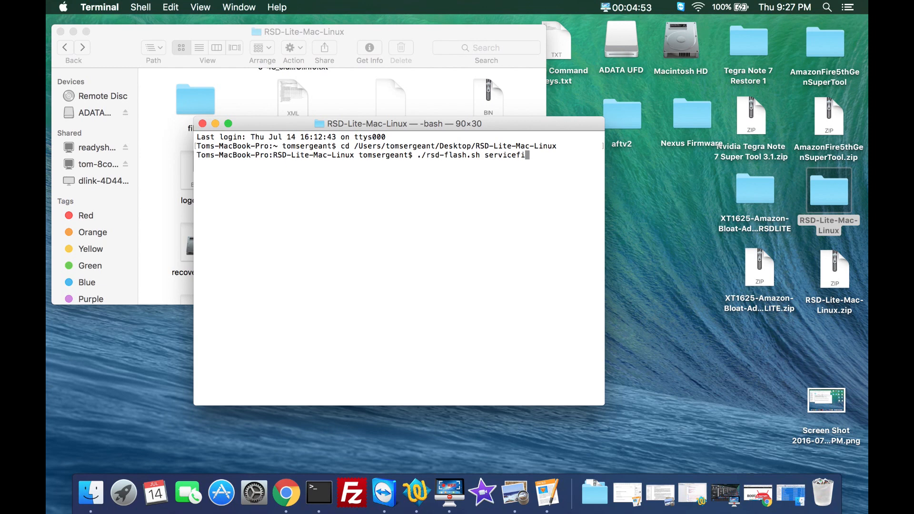
{"action": "type", "text": "le."}
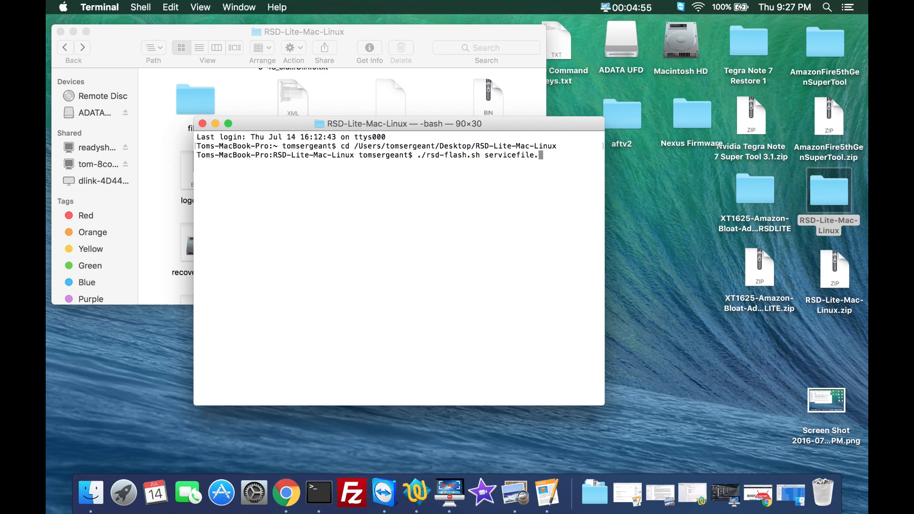
{"action": "type", "text": "xml"}
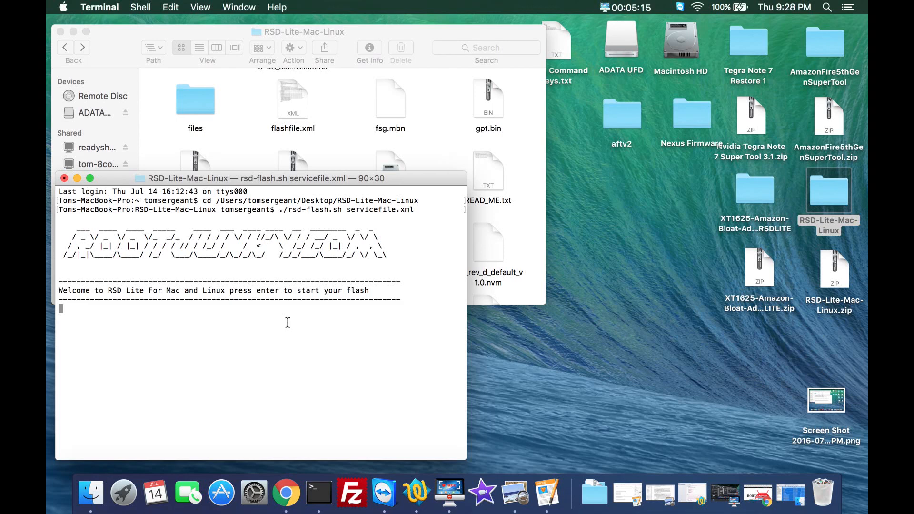
Run ./rsd-flash.sh servicefile.xml to start flashing the firmware.
{"action": "key", "text": "enter"}
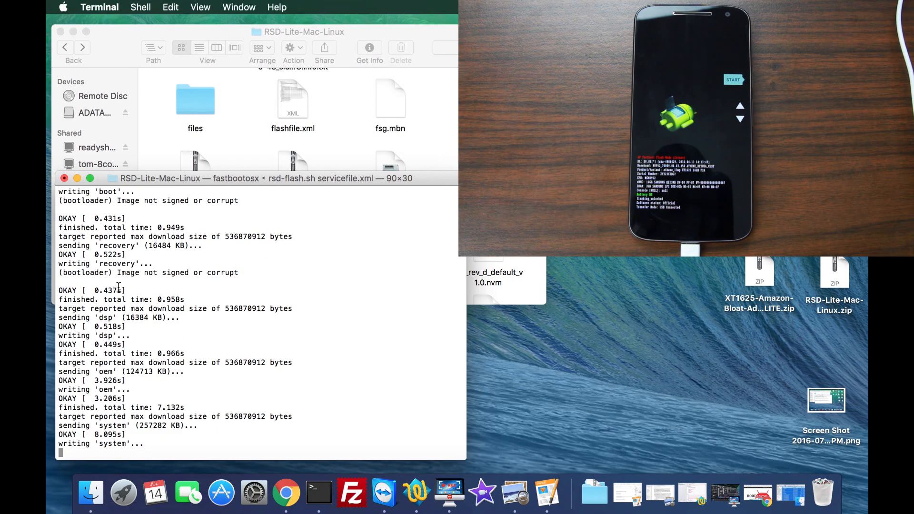
{"action": "mouse_move", "coordinate": [176, 277]}
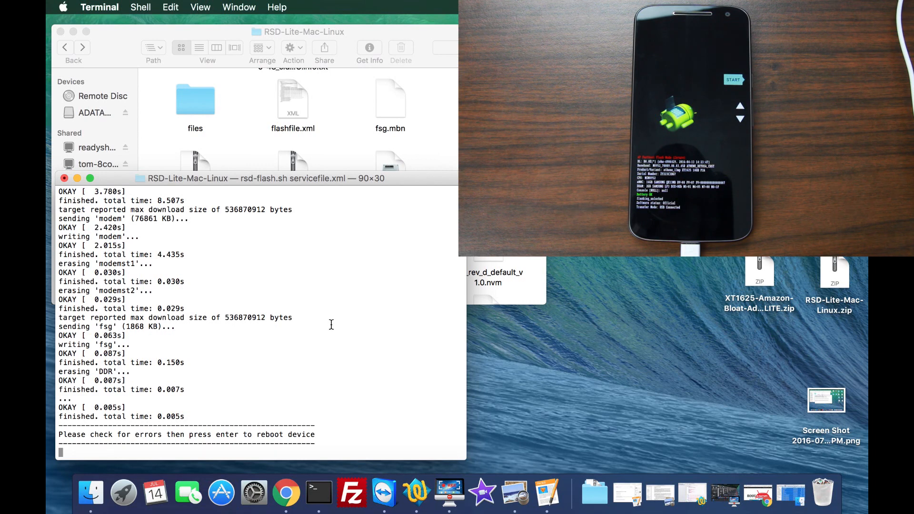
{"action": "mouse_move", "coordinate": [223, 429]}
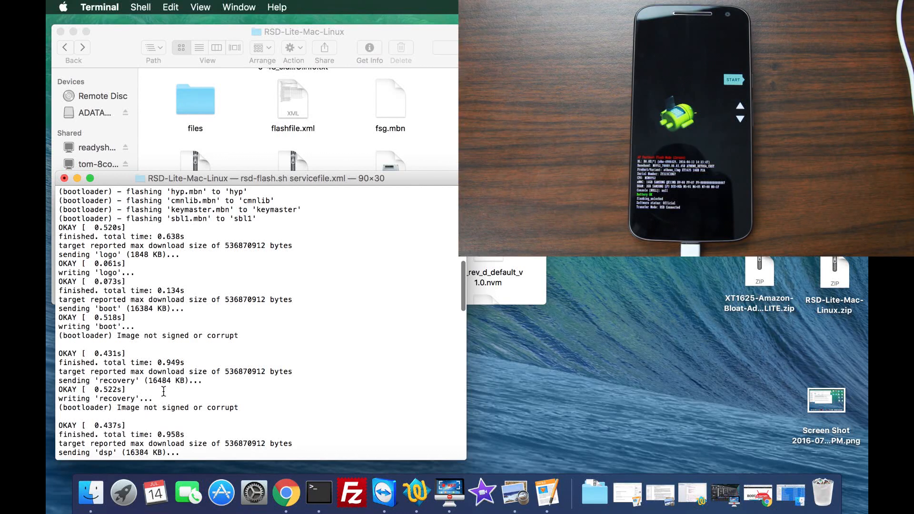
{"action": "mouse_move", "coordinate": [267, 394]}
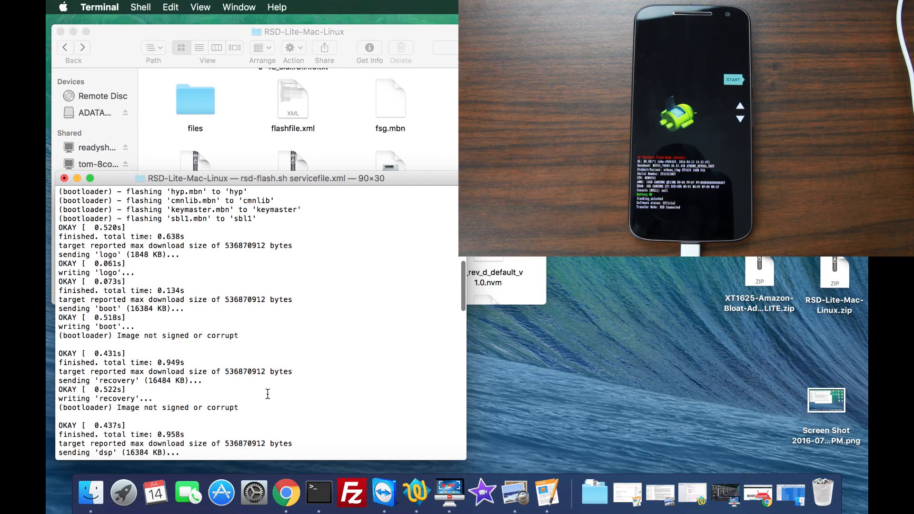